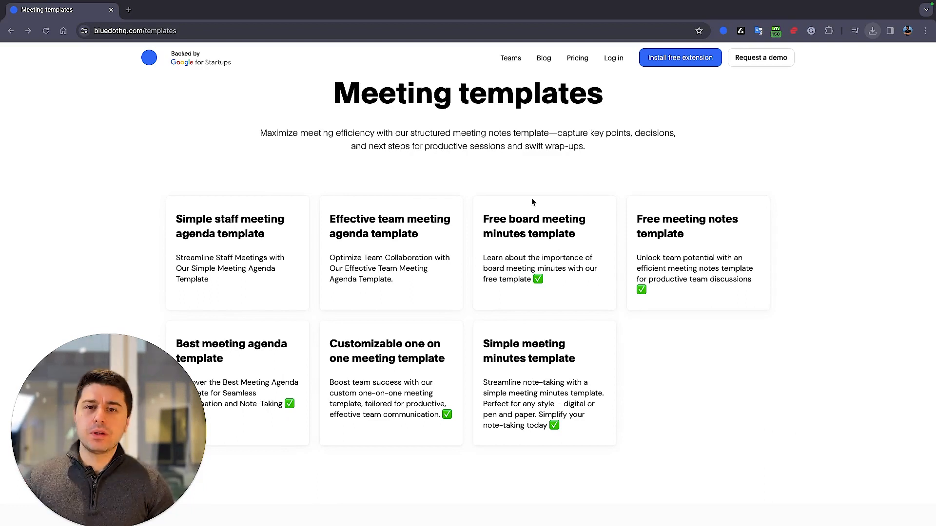
# Scroll the Bluedot meeting templates list and open the Best meeting agenda template
pyautogui.scroll(-3)
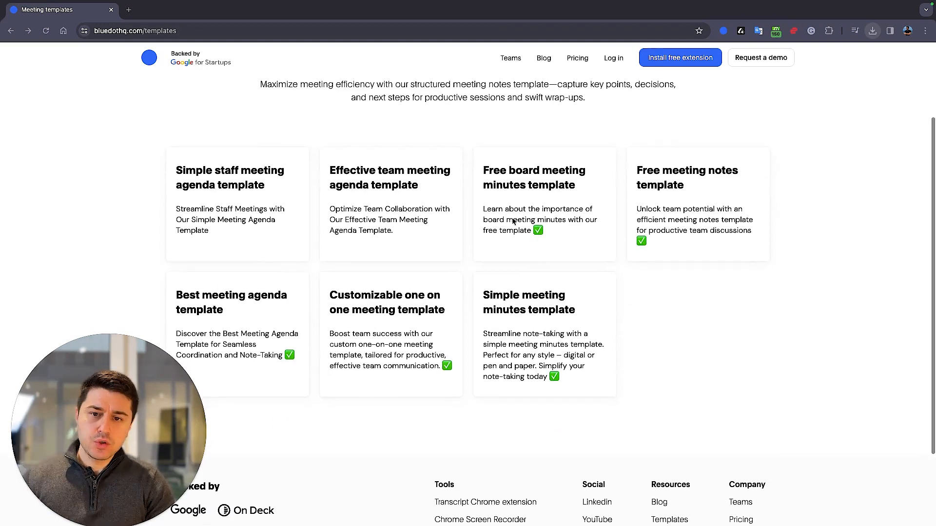
pyautogui.scroll(-3)
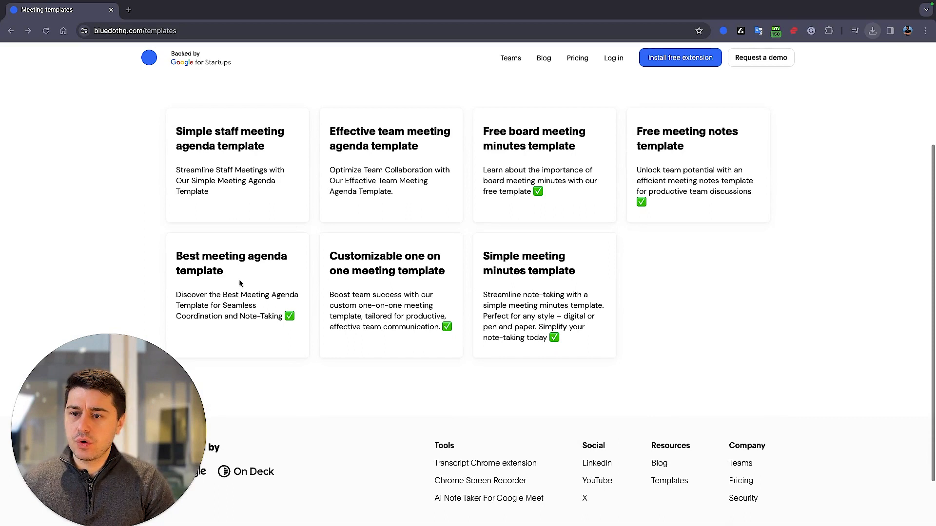
pyautogui.click(237, 167)
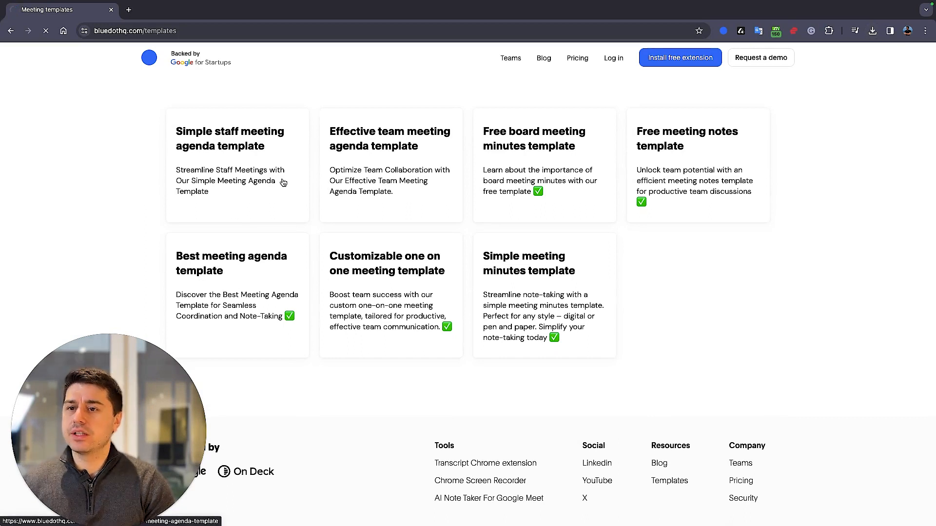
# Download the Best meeting agenda template to reach the Google Docs copy prompt
pyautogui.click(232, 263)
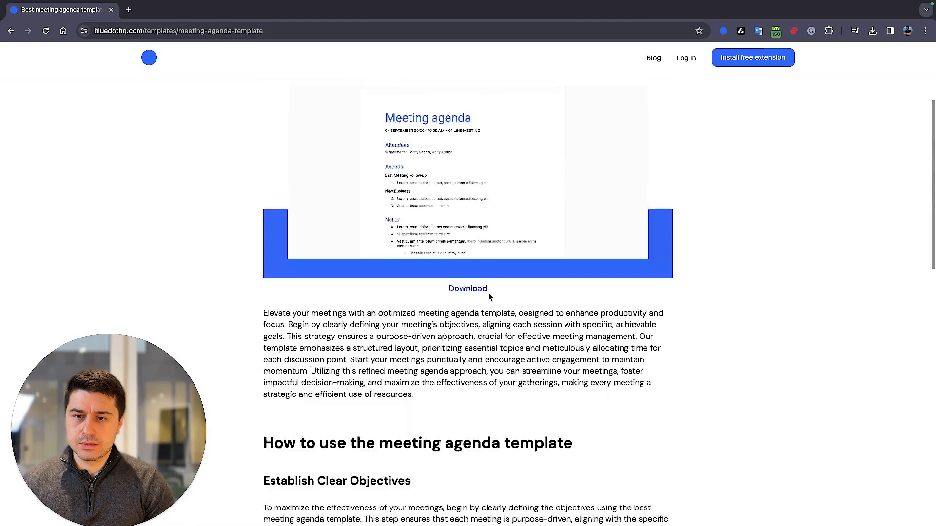
pyautogui.scroll(-3)
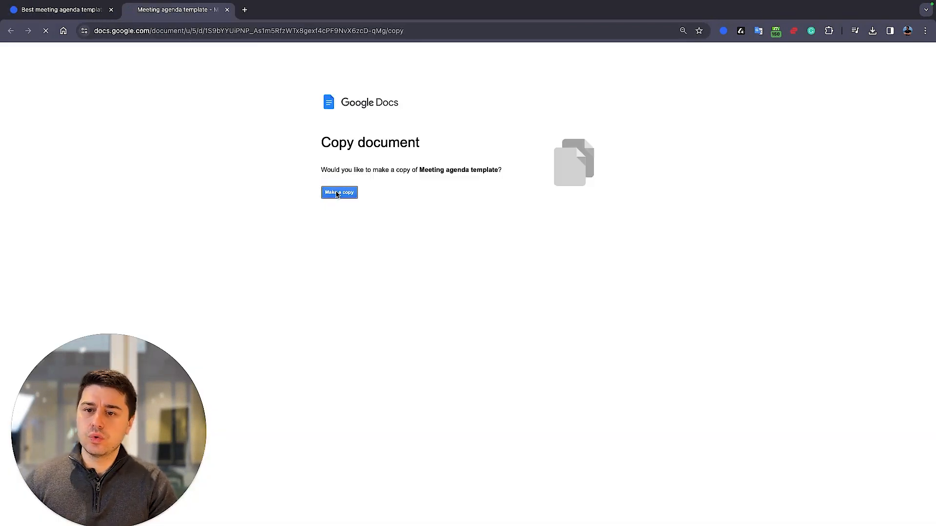
# Create 'Copy of Meeting agenda template' and look through its placeholder sections
pyautogui.click(339, 192)
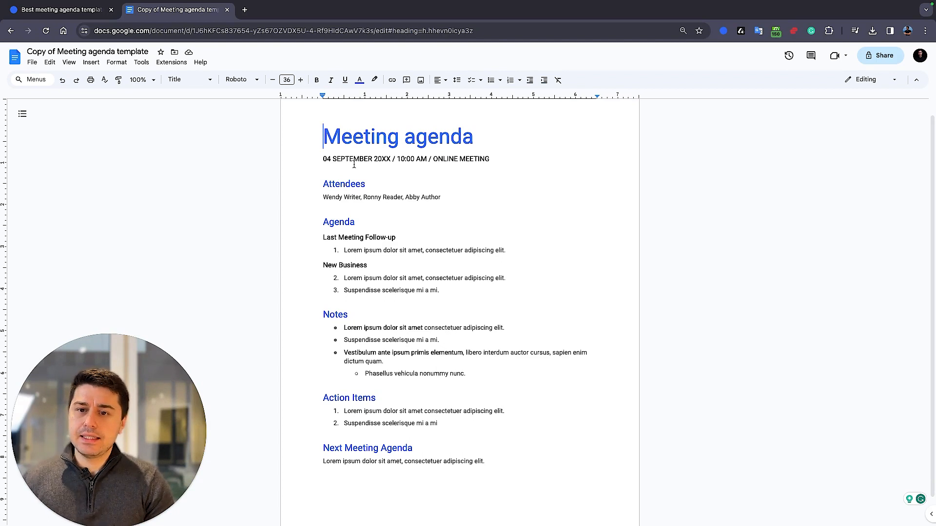
pyautogui.scroll(3)
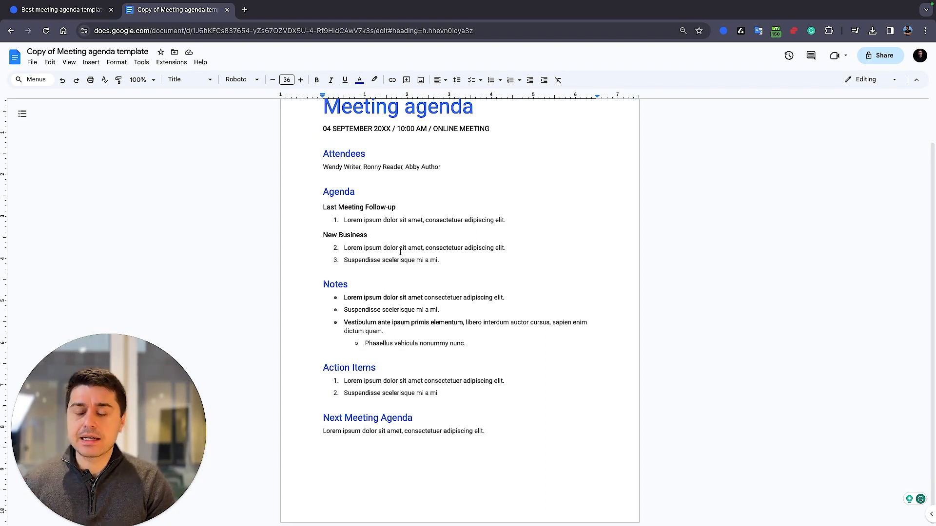
pyautogui.moveTo(435, 420)
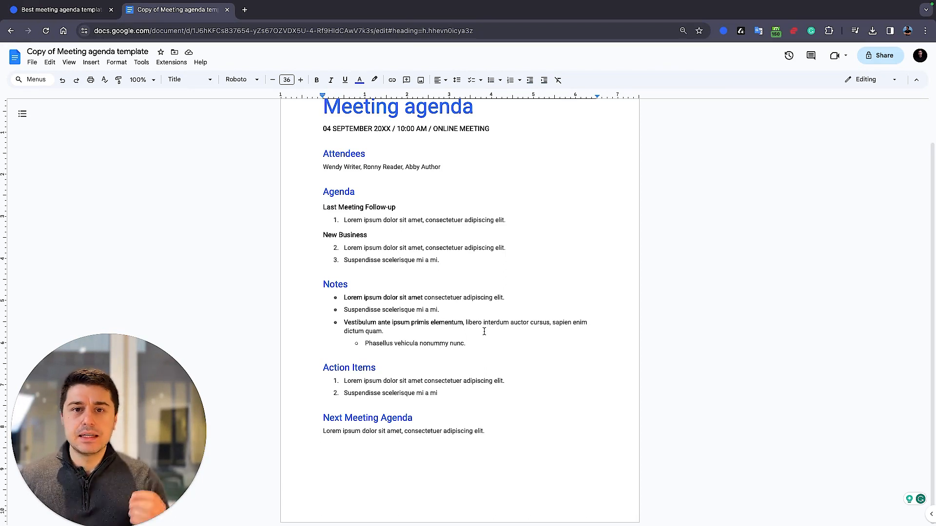
# Back on the templates list, open and download the customizable one on one meeting template
pyautogui.click(57, 10)
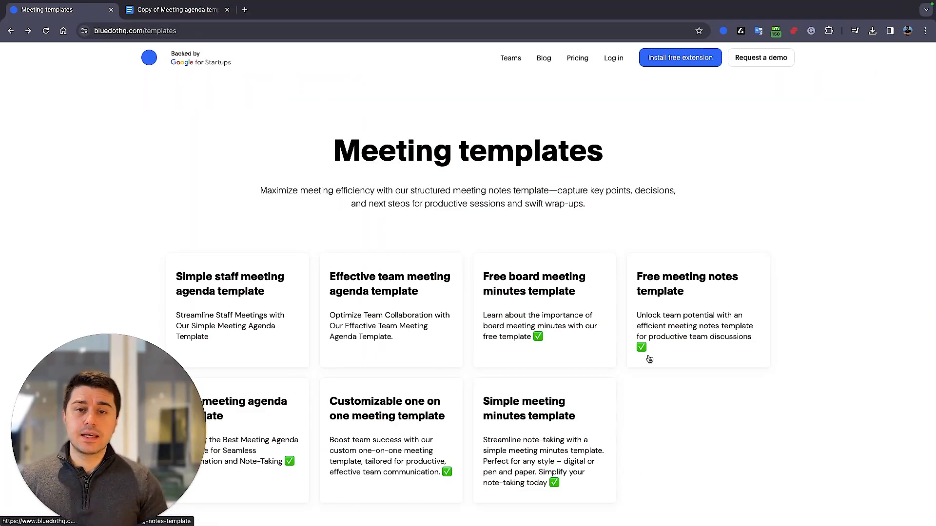
pyautogui.click(385, 408)
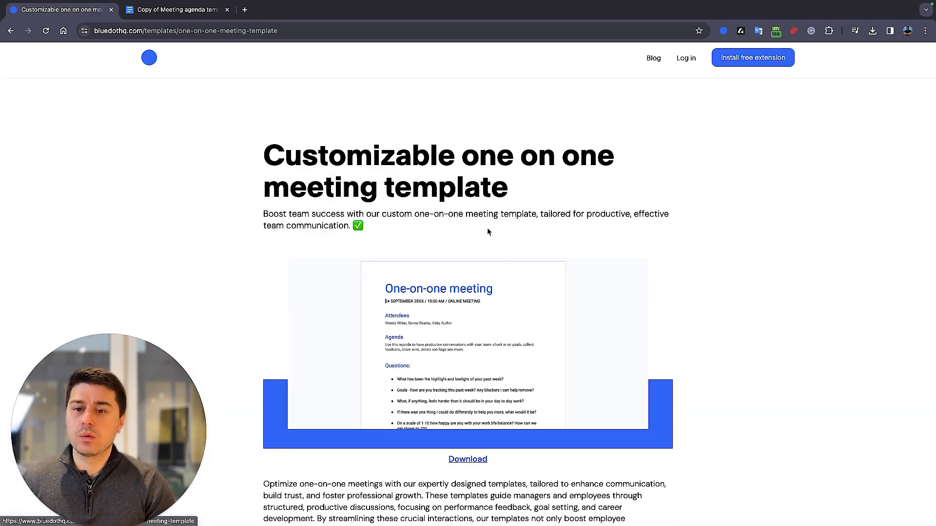
pyautogui.click(467, 459)
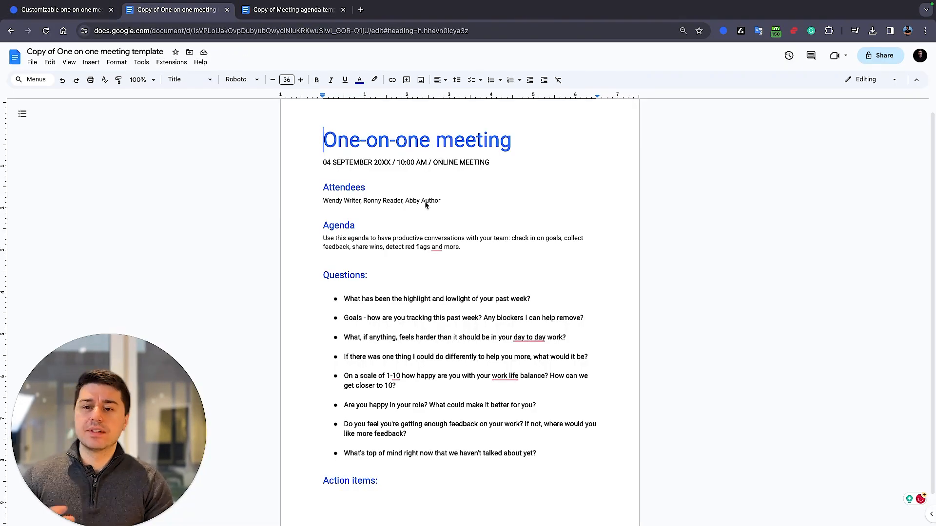
# Scroll the one-on-one copy, then create a blank document titled 'Ad hoc meeting'
pyautogui.scroll(3)
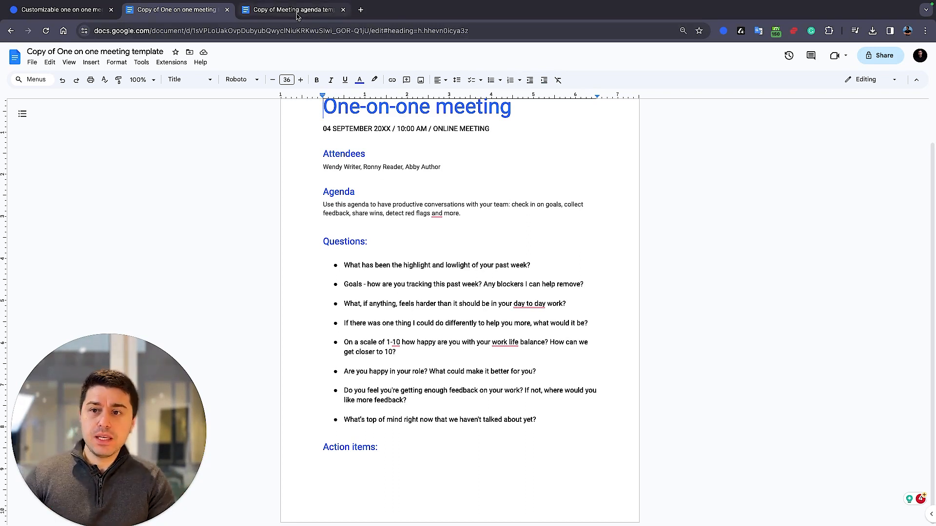
pyautogui.click(293, 10)
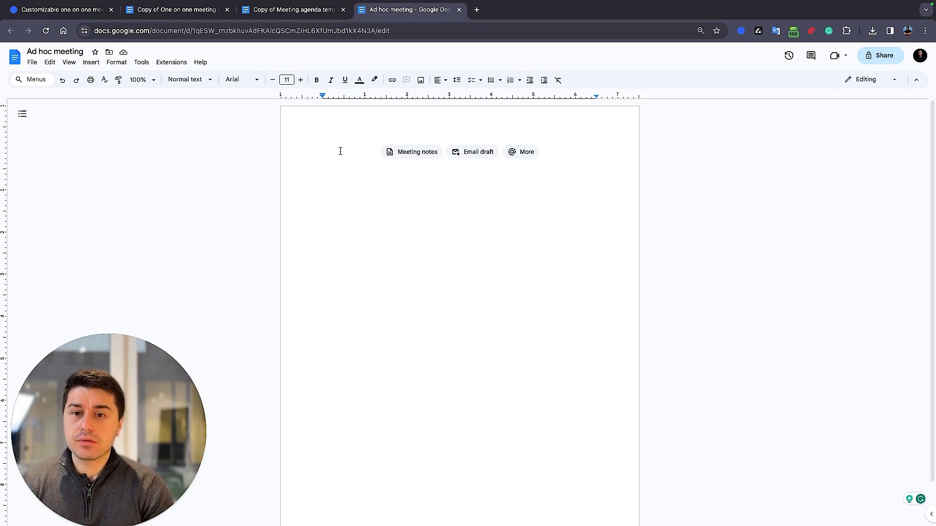
# Add 'Date:', Participants with a person chip, Notes and Action items lines
pyautogui.write('Date:')
pyautogui.write('Participants: @')
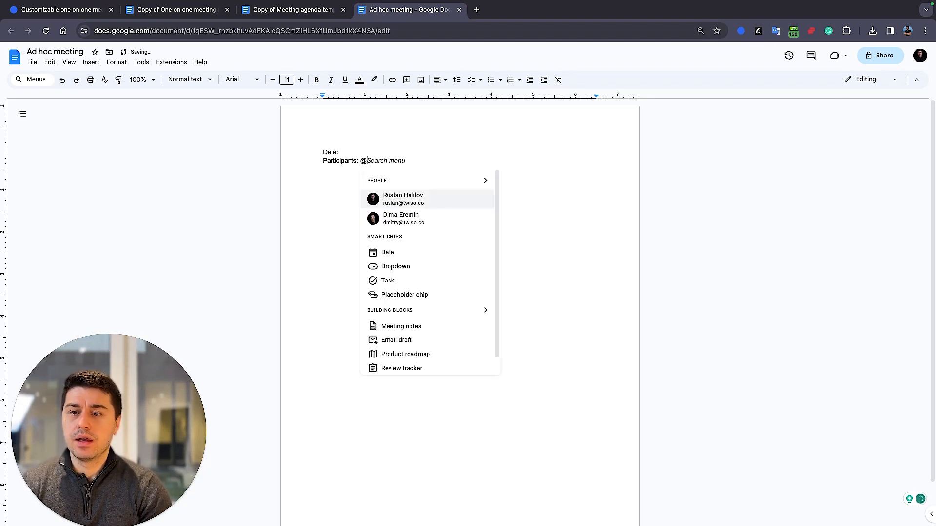
pyautogui.click(403, 198)
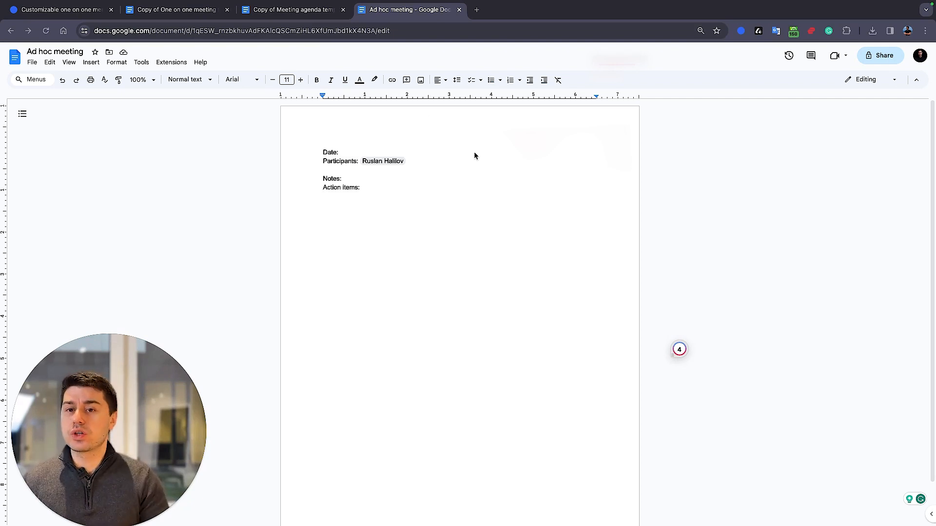
pyautogui.doubleClick(339, 161)
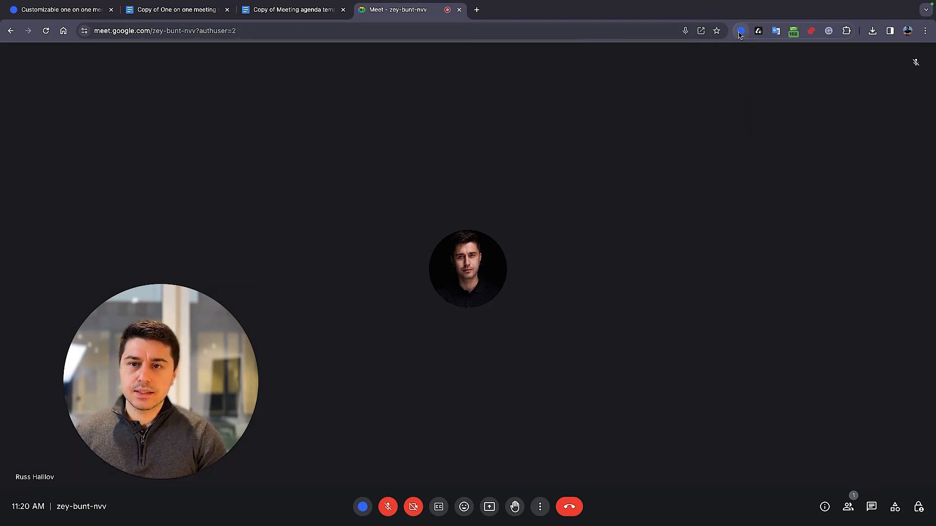
# Start Bluedot capture of the Meet call with the General notes template
pyautogui.click(740, 30)
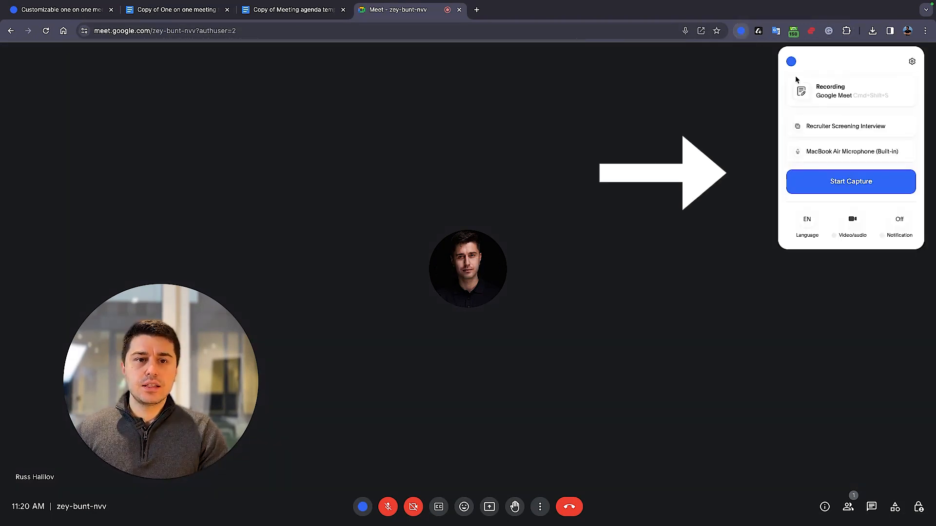
pyautogui.click(843, 125)
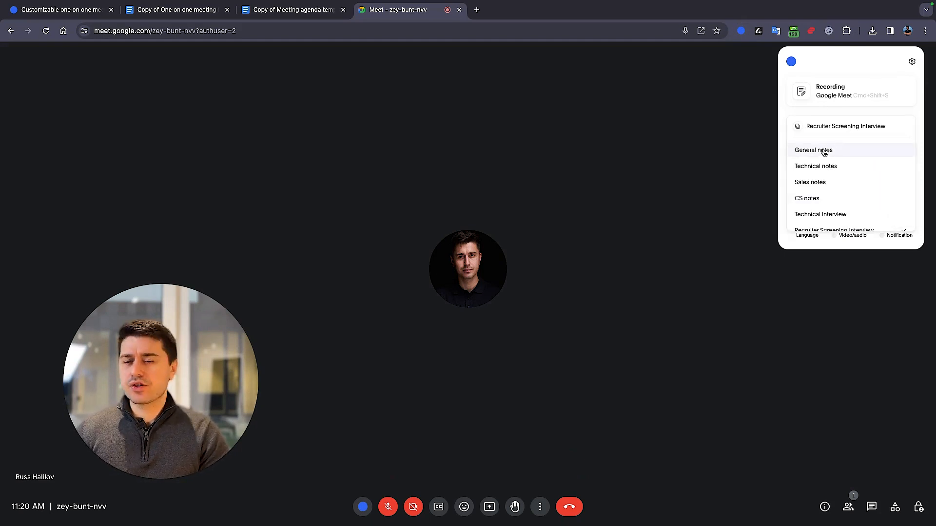
pyautogui.click(806, 234)
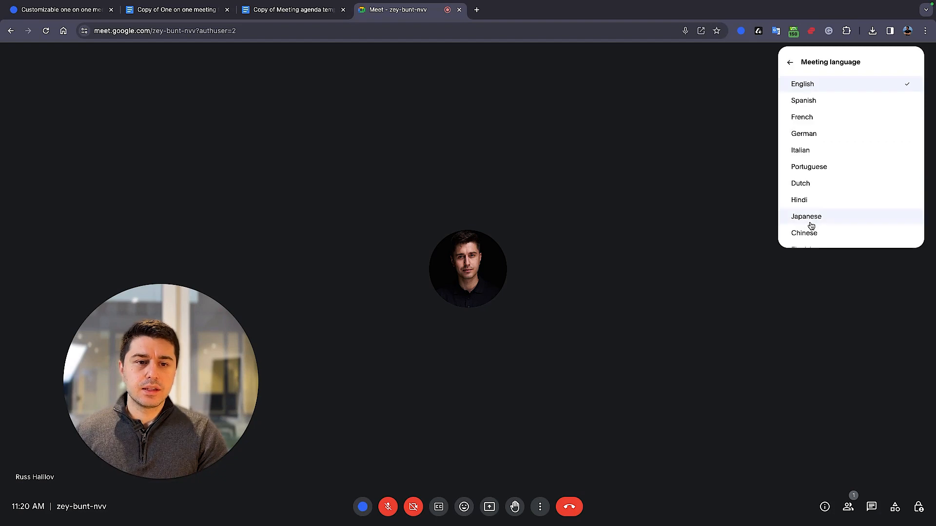
pyautogui.click(789, 61)
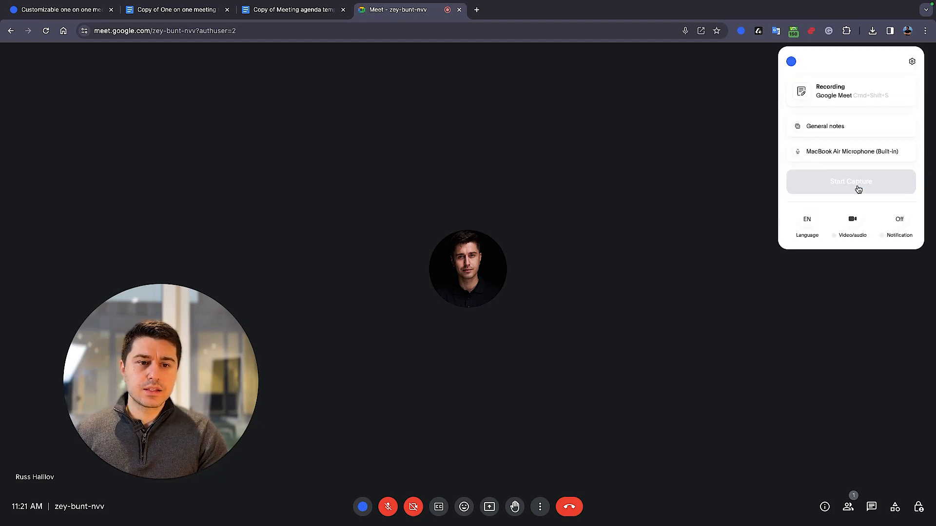
pyautogui.moveTo(673, 188)
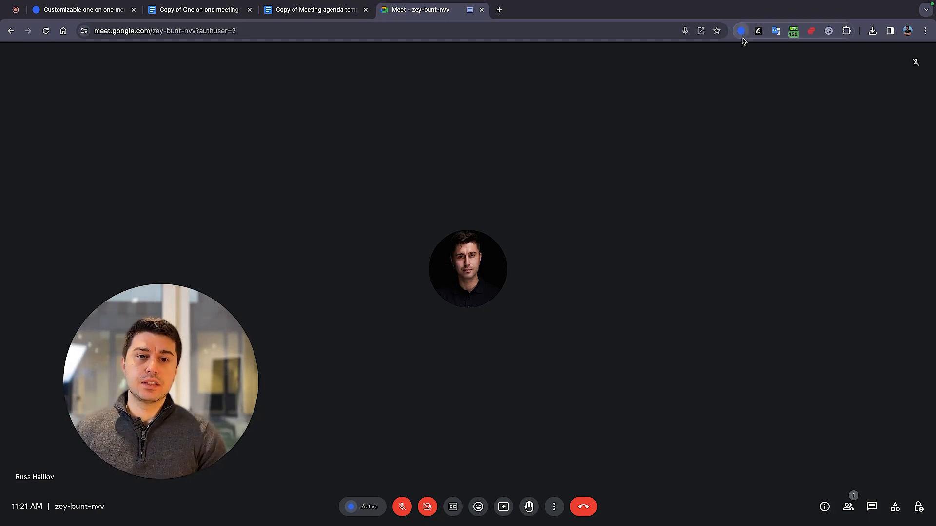
# Stop the capture and view the saved Ad-hoc meeting recording in Bluedot
pyautogui.click(525, 10)
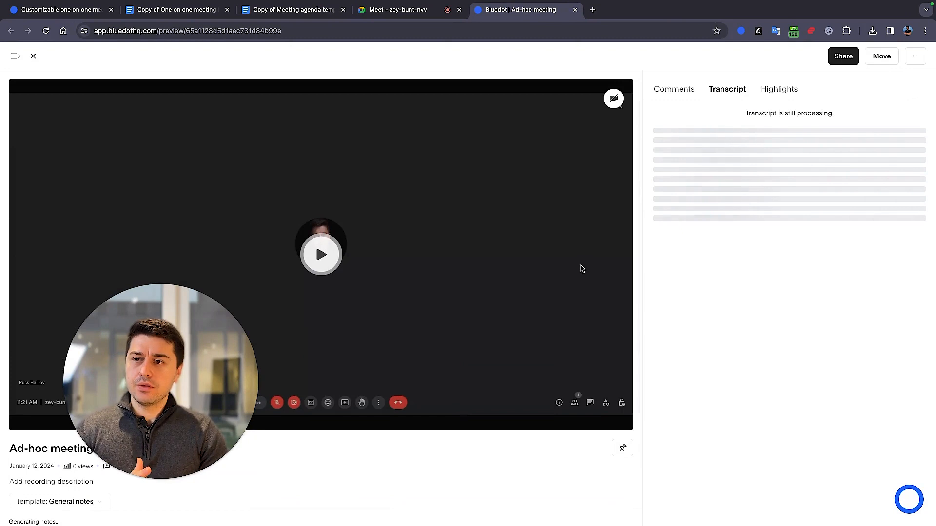
pyautogui.moveTo(197, 76)
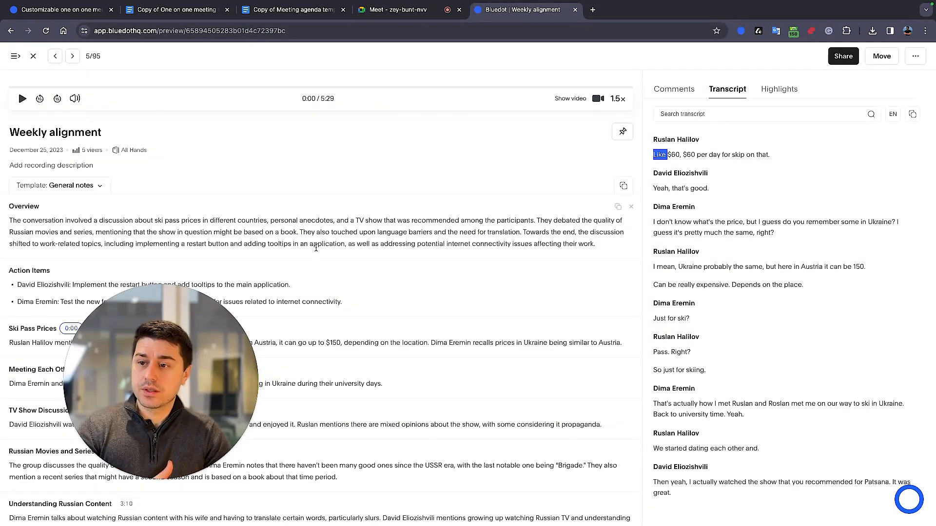
# Play the Weekly alignment recording from the 0:24 Meeting Each Other timestamp, then pause
pyautogui.scroll(-3)
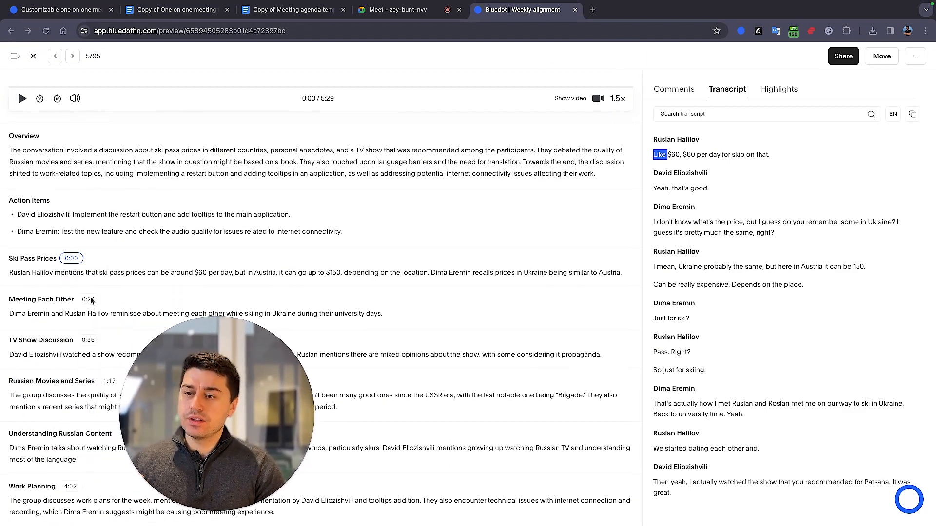
pyautogui.click(88, 298)
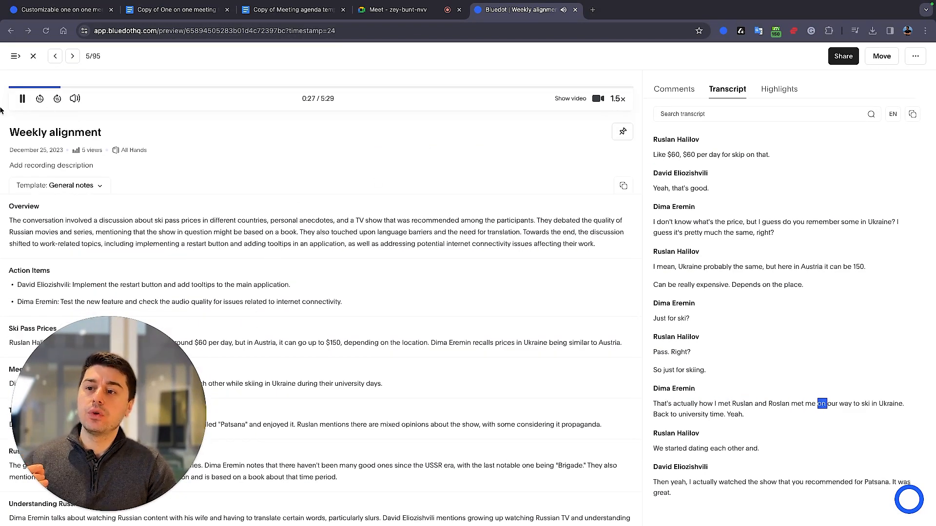
pyautogui.click(22, 98)
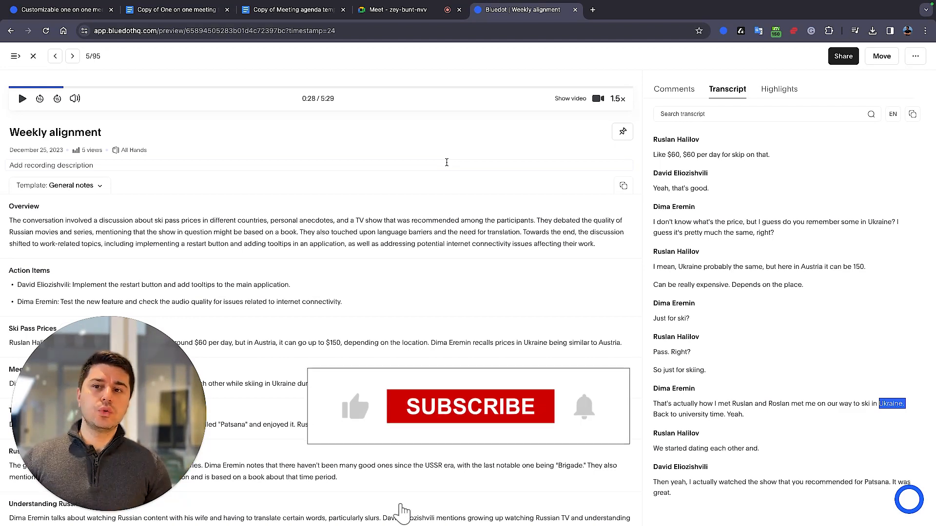
pyautogui.moveTo(472, 422)
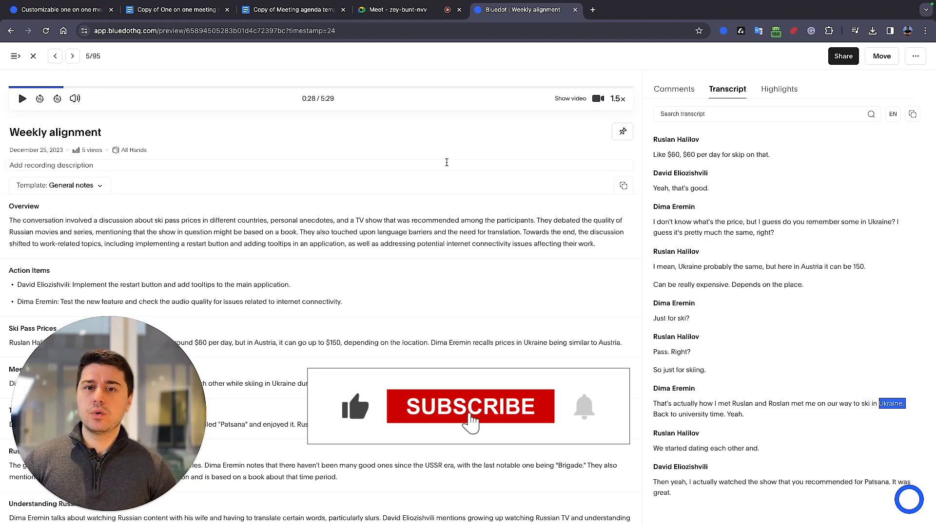
pyautogui.click(469, 407)
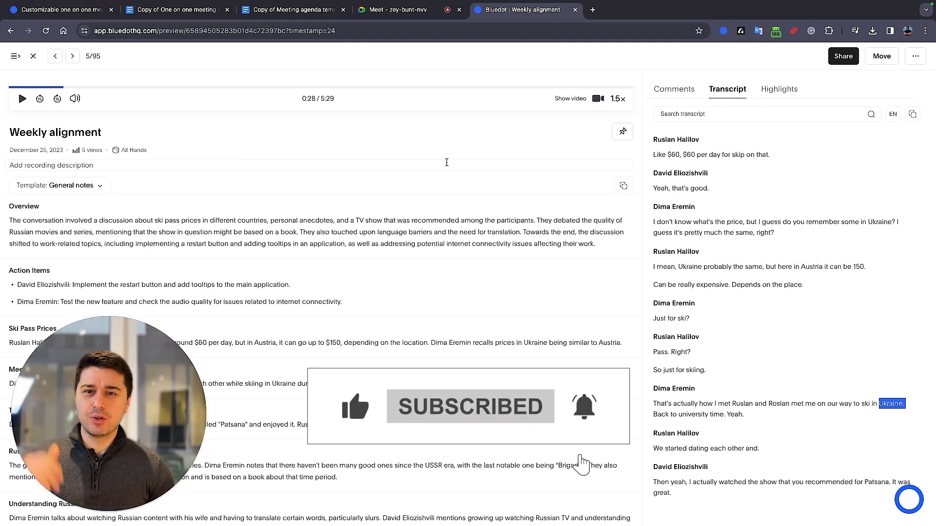